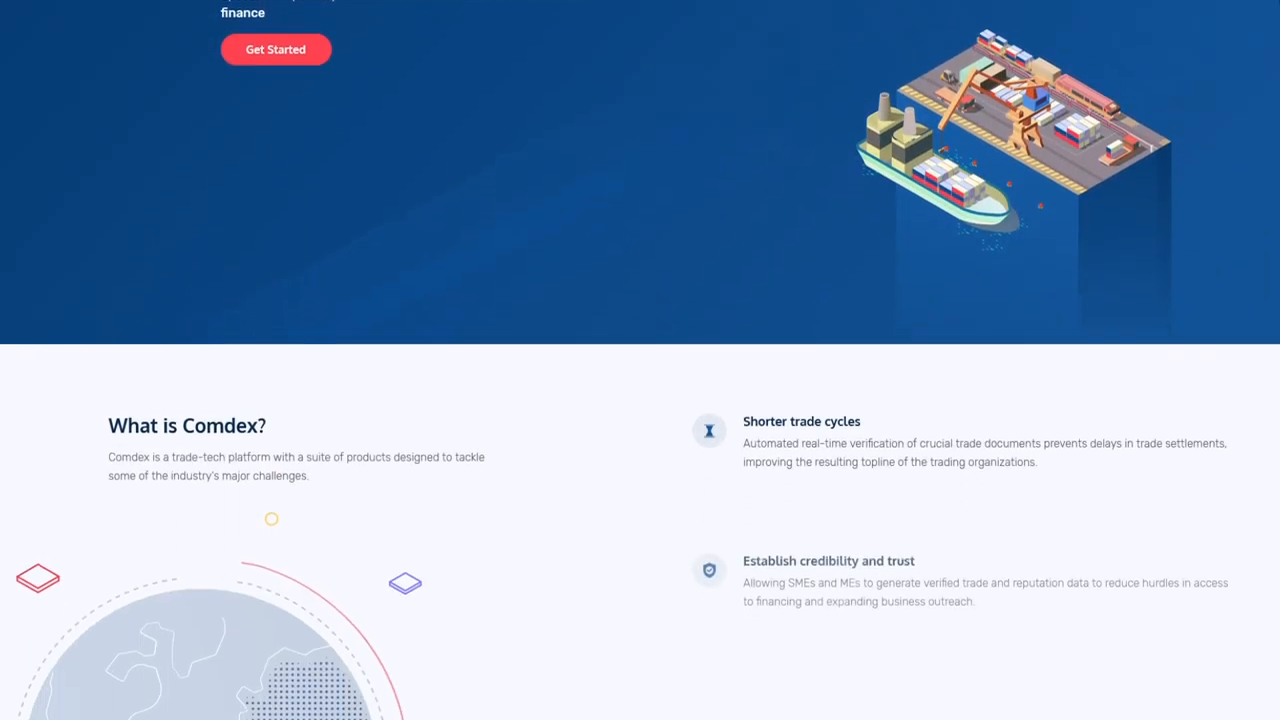
pyautogui.scroll(-3)
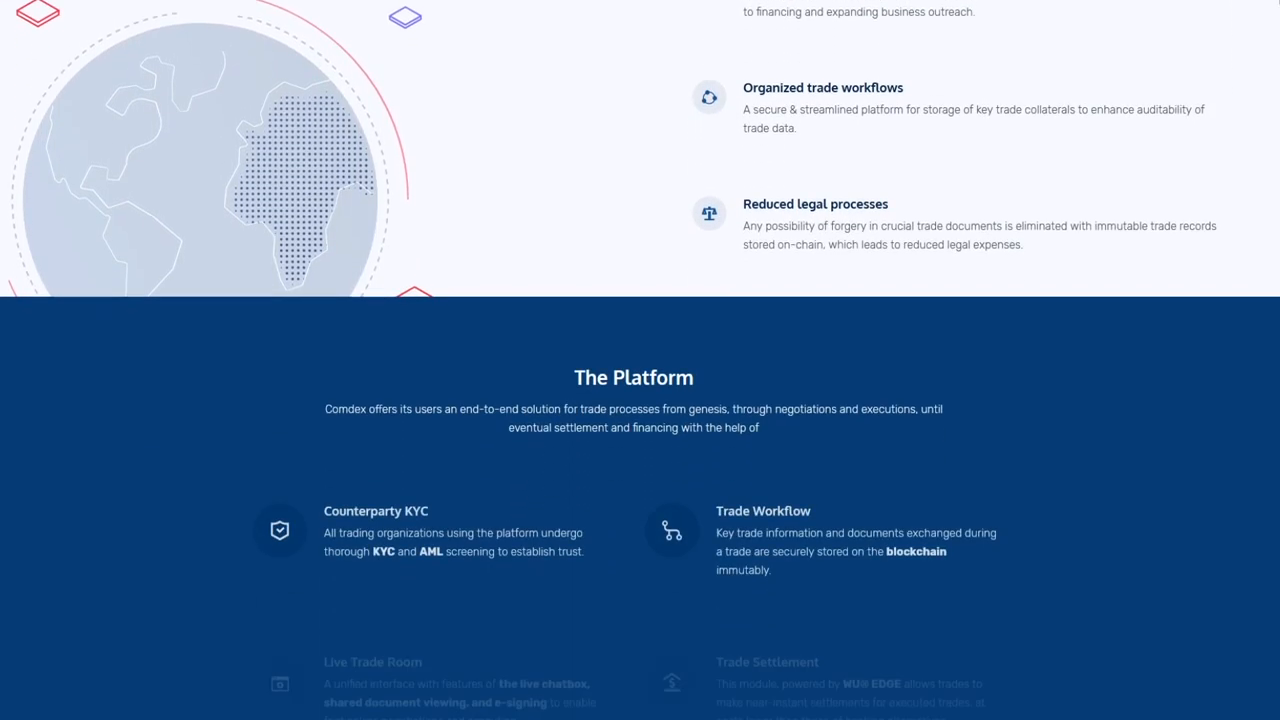
pyautogui.scroll(-3)
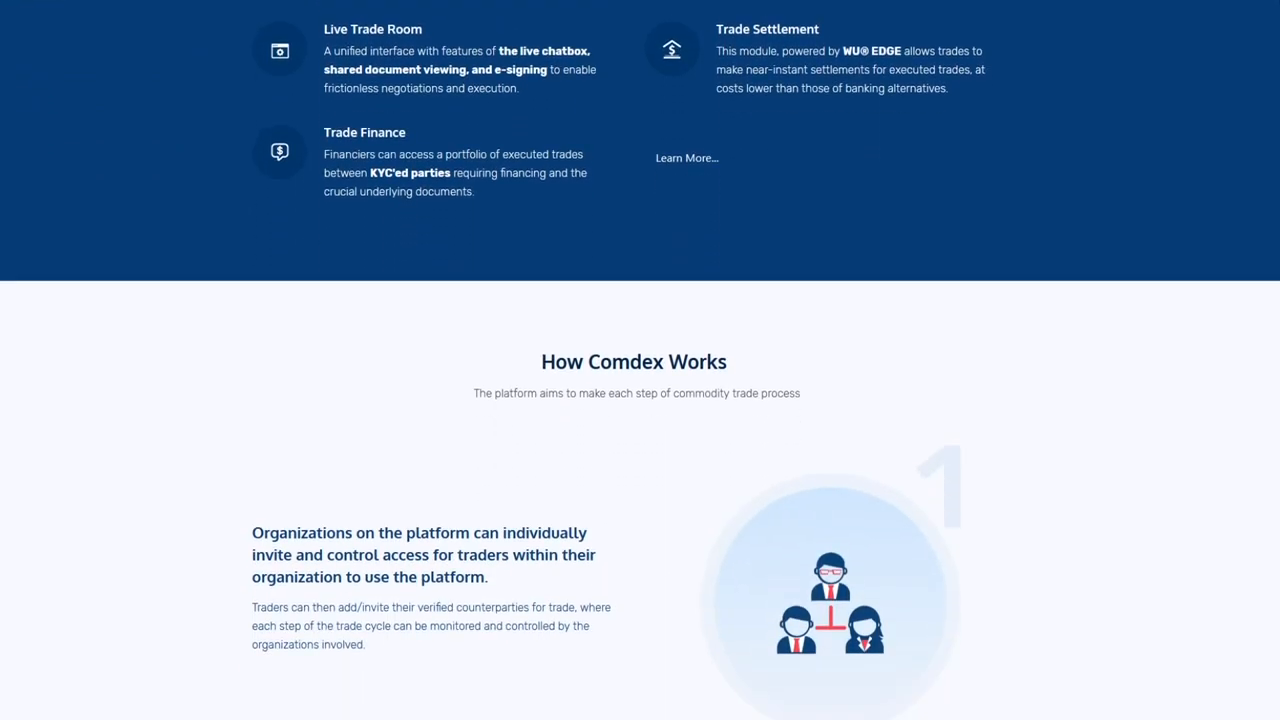
pyautogui.scroll(-3)
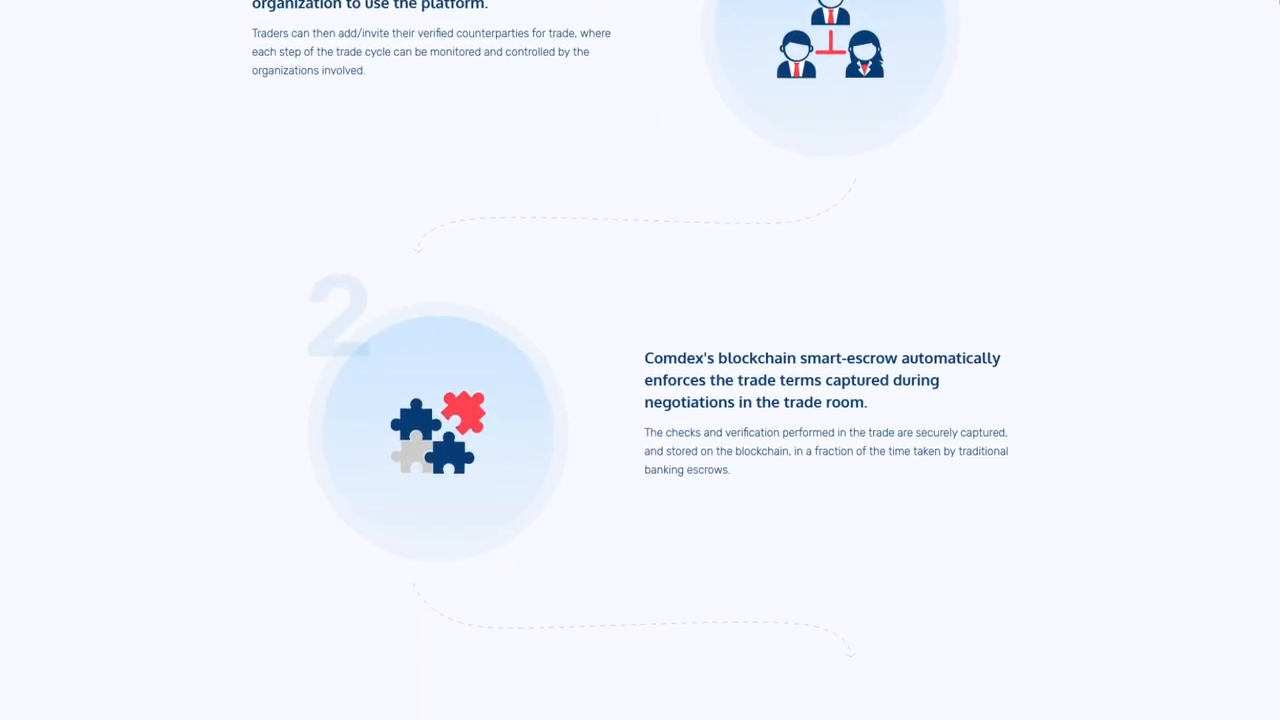
pyautogui.scroll(-3)
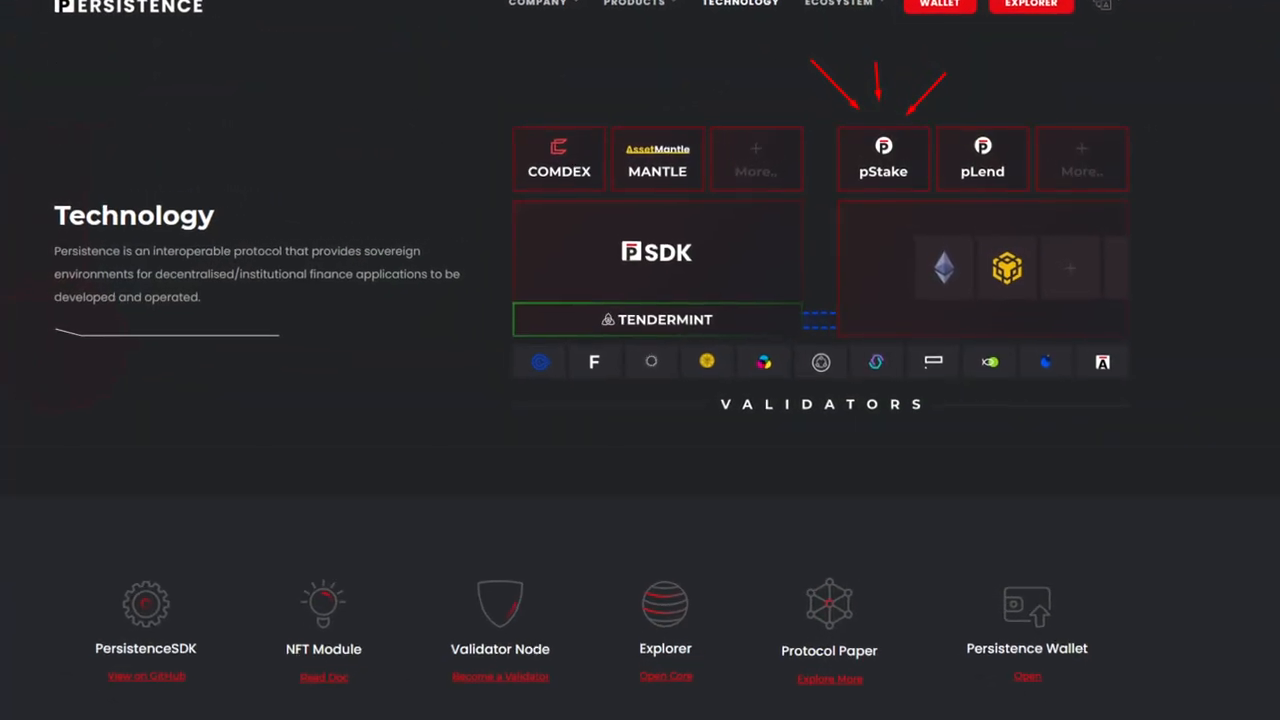
pyautogui.scroll(-3)
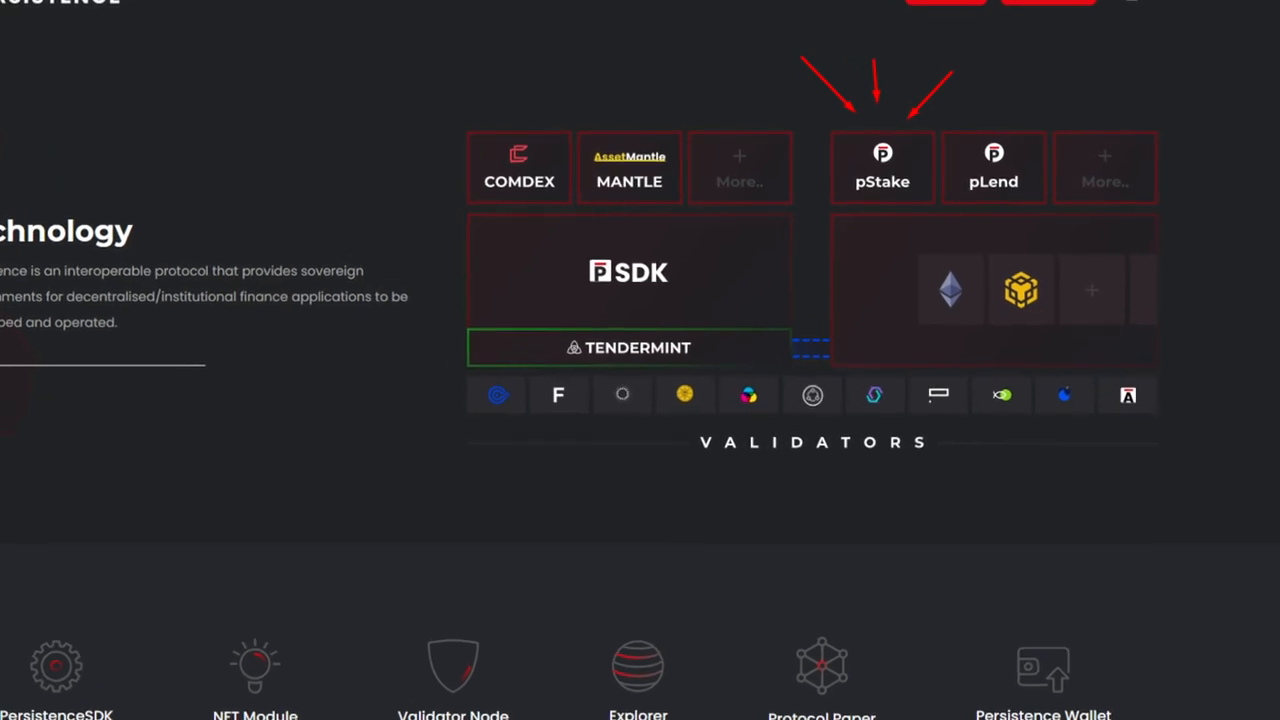